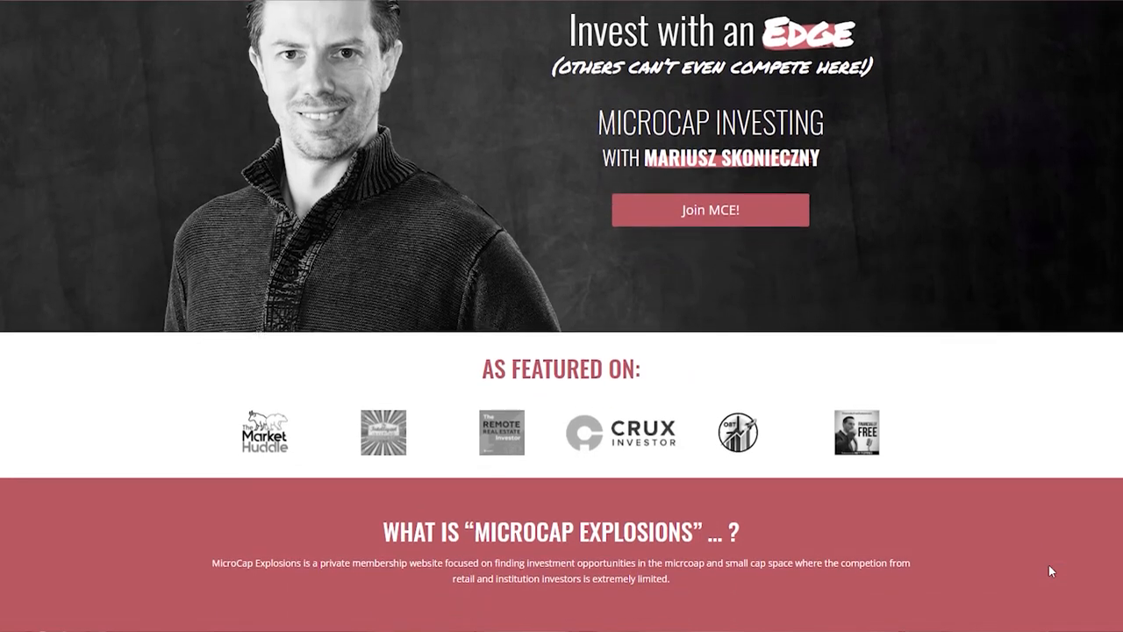
scroll("down", 3)
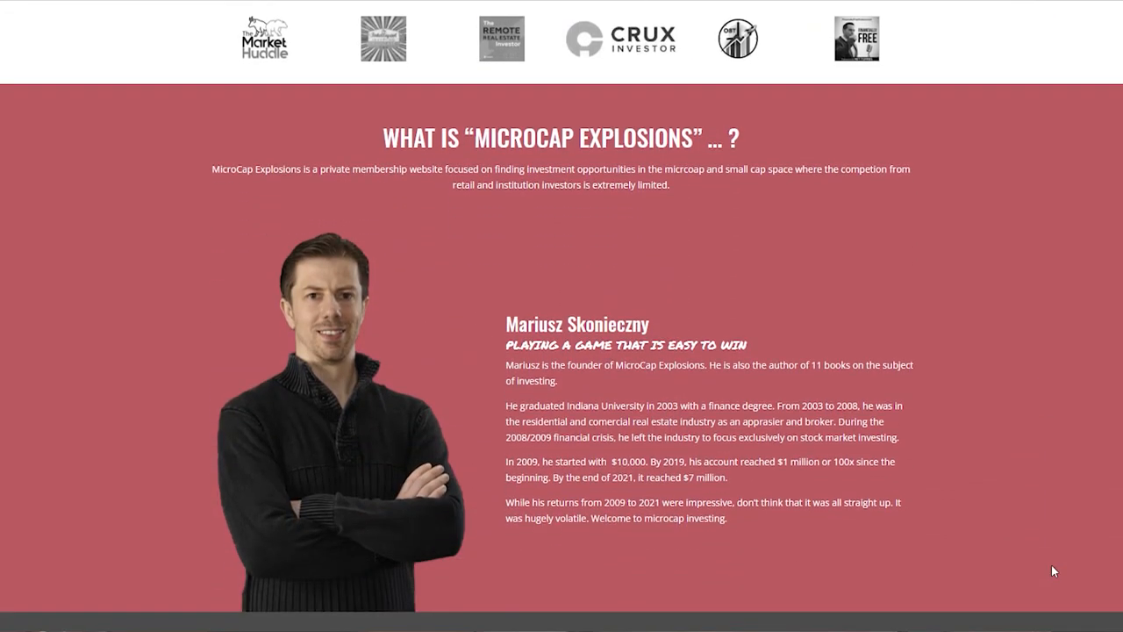
scroll("down", 3)
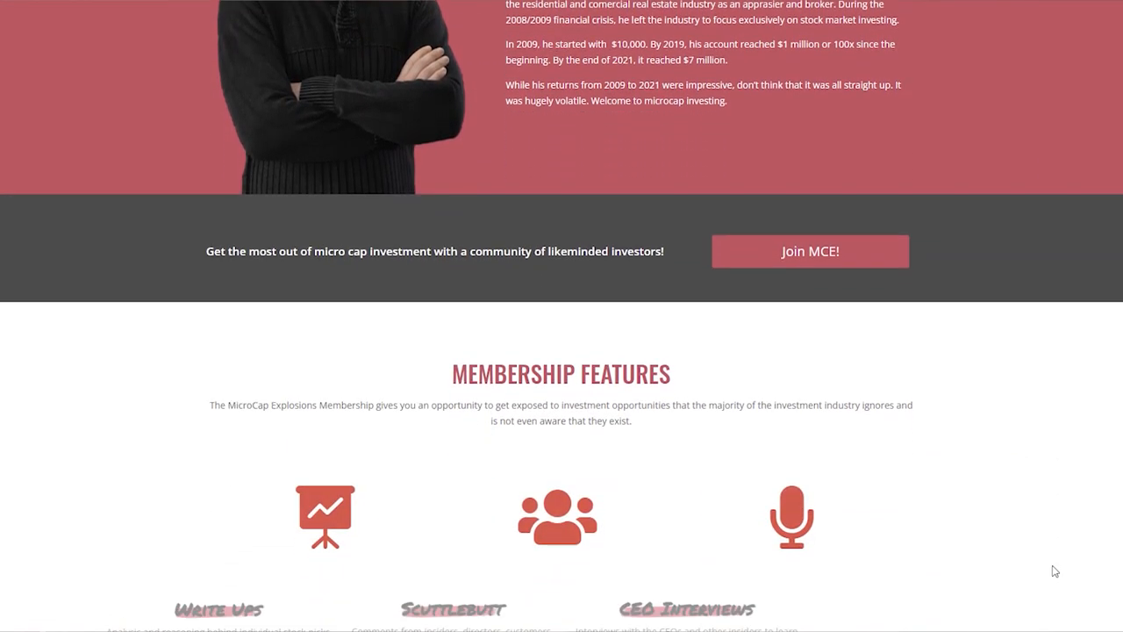
scroll("down", 3)
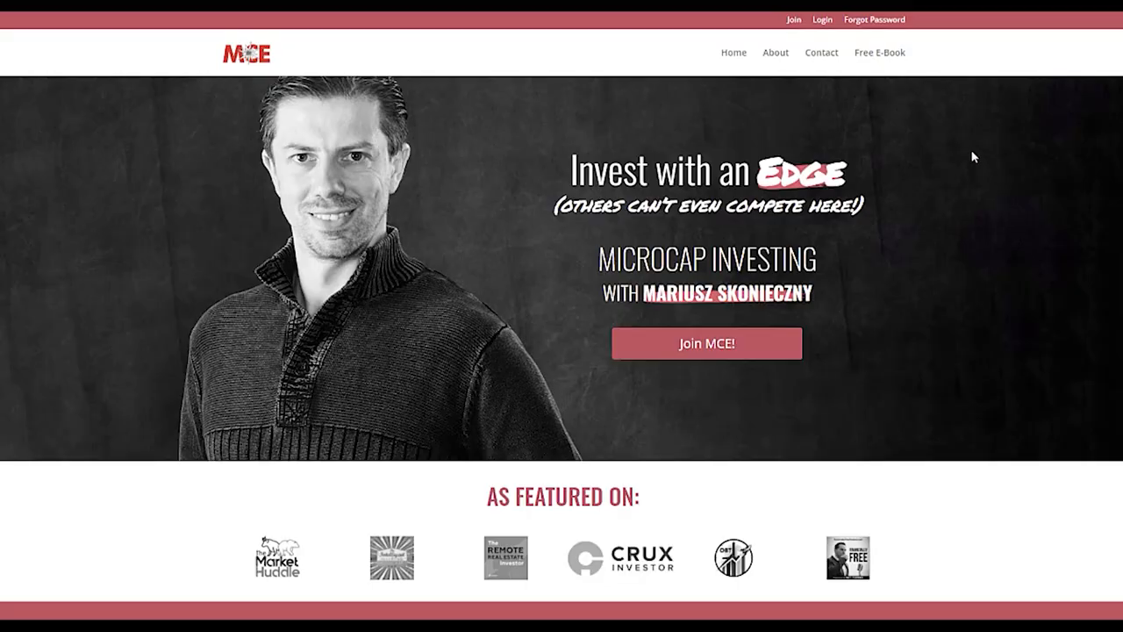
mouse_move(894, 56)
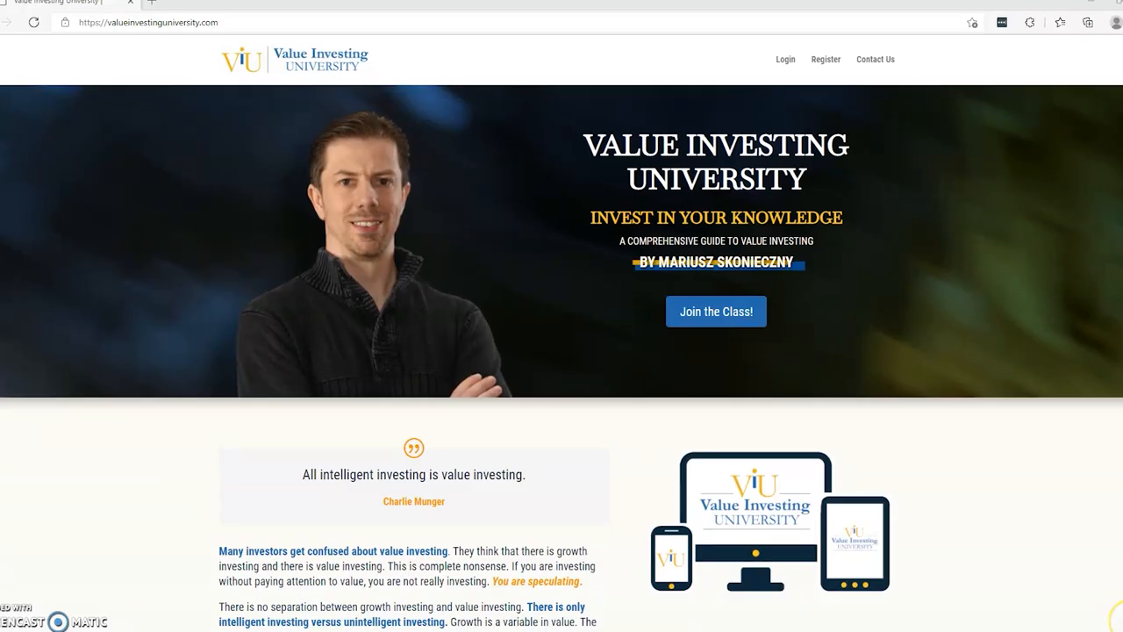
scroll("down", 3)
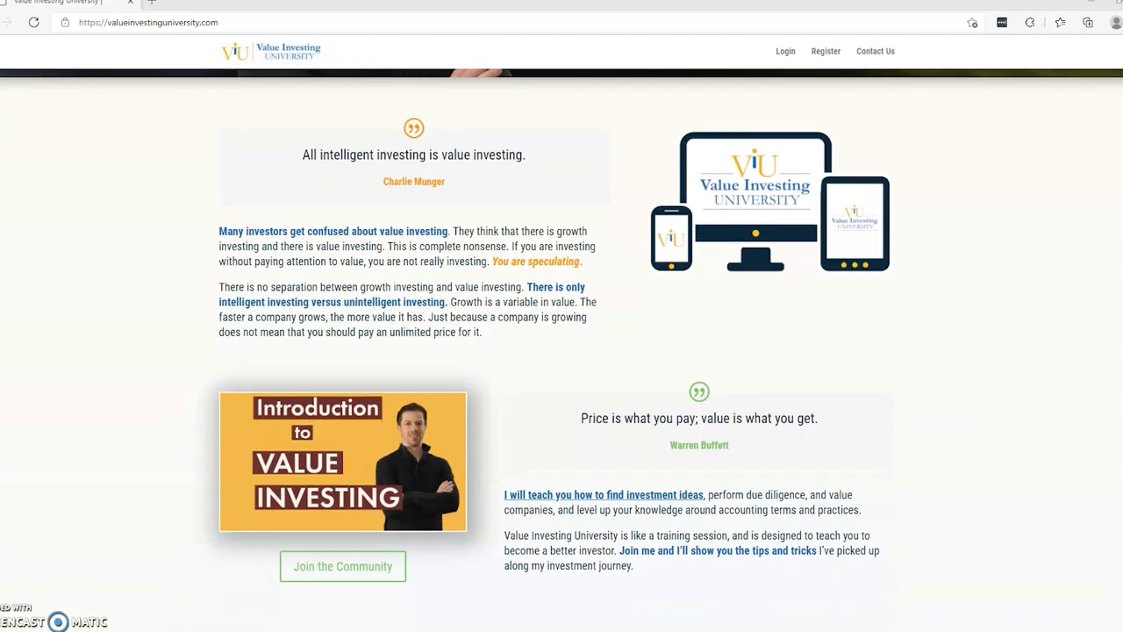
scroll("down", 3)
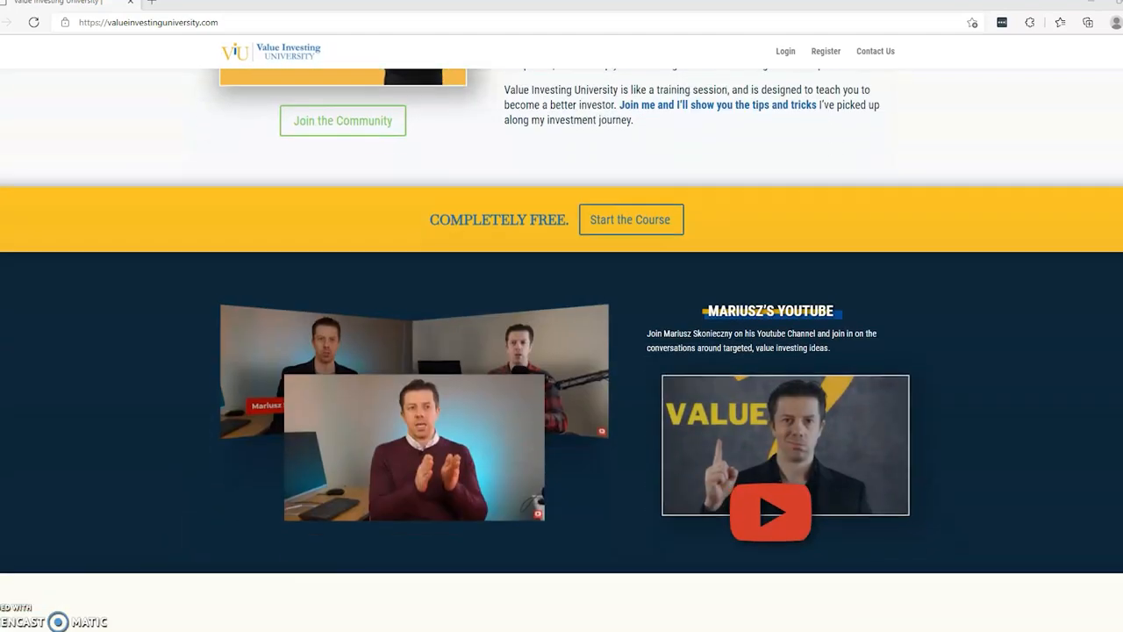